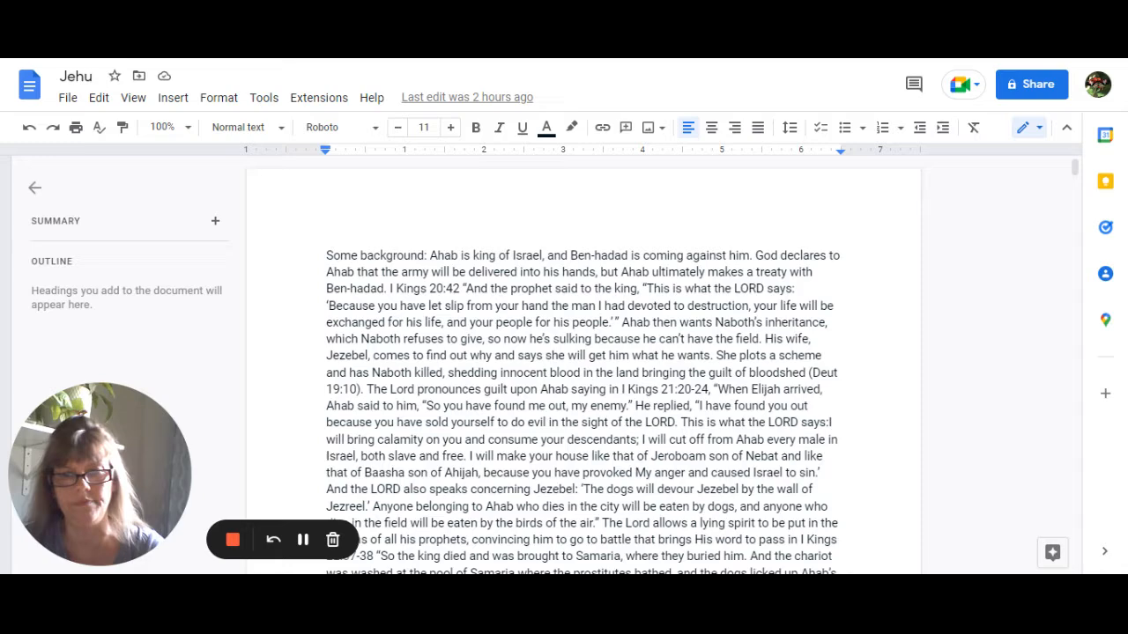
scroll(down, 3)
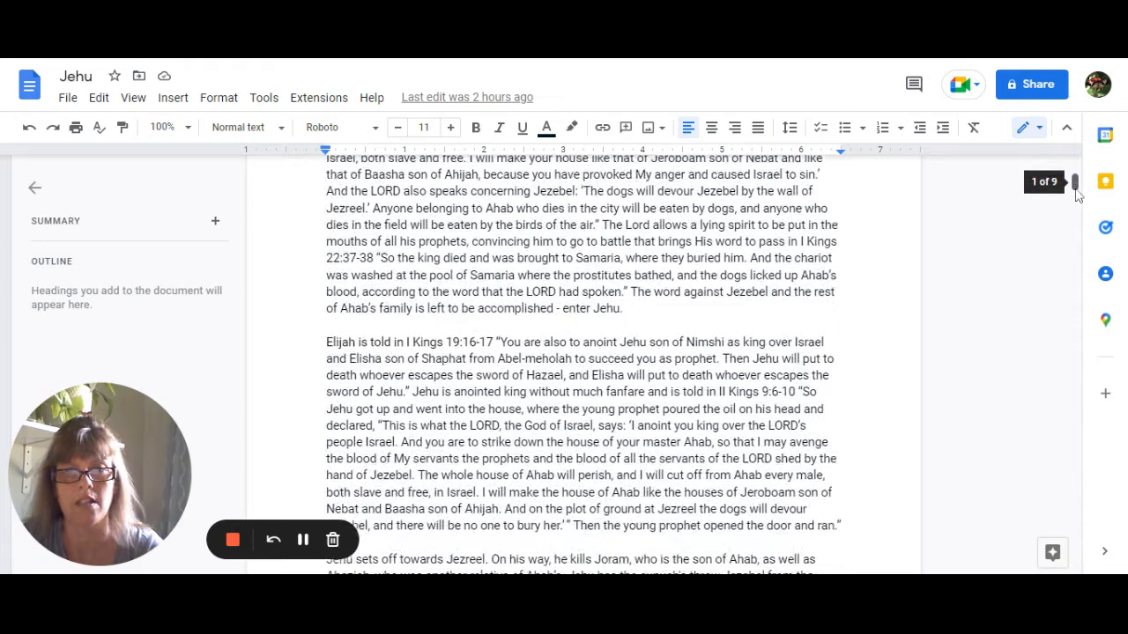
scroll(down, 3)
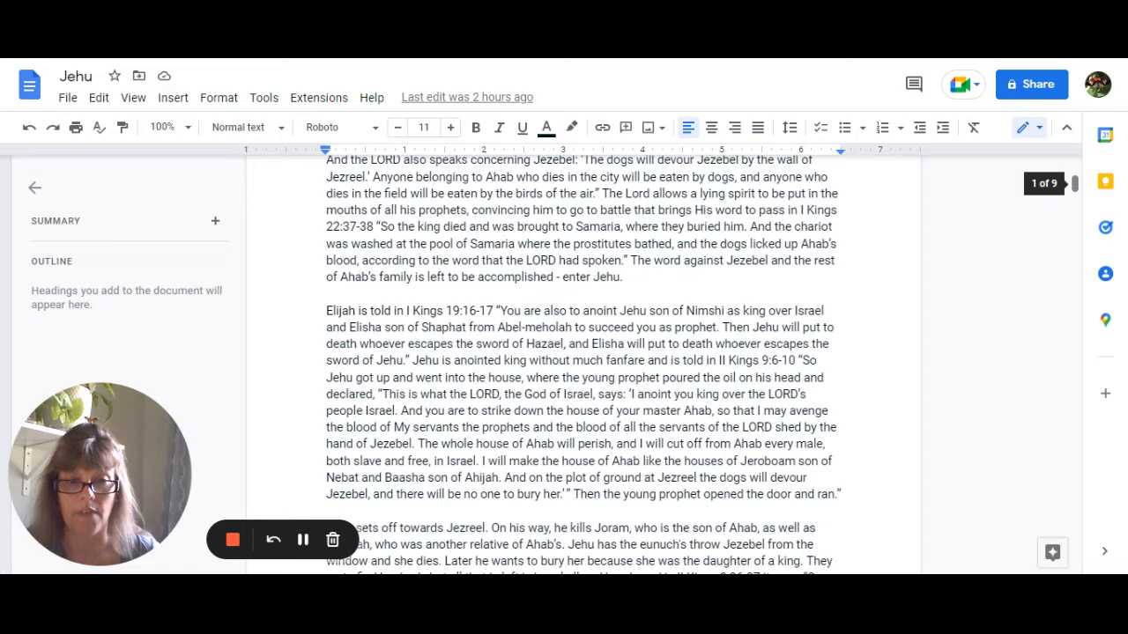
scroll(down, 3)
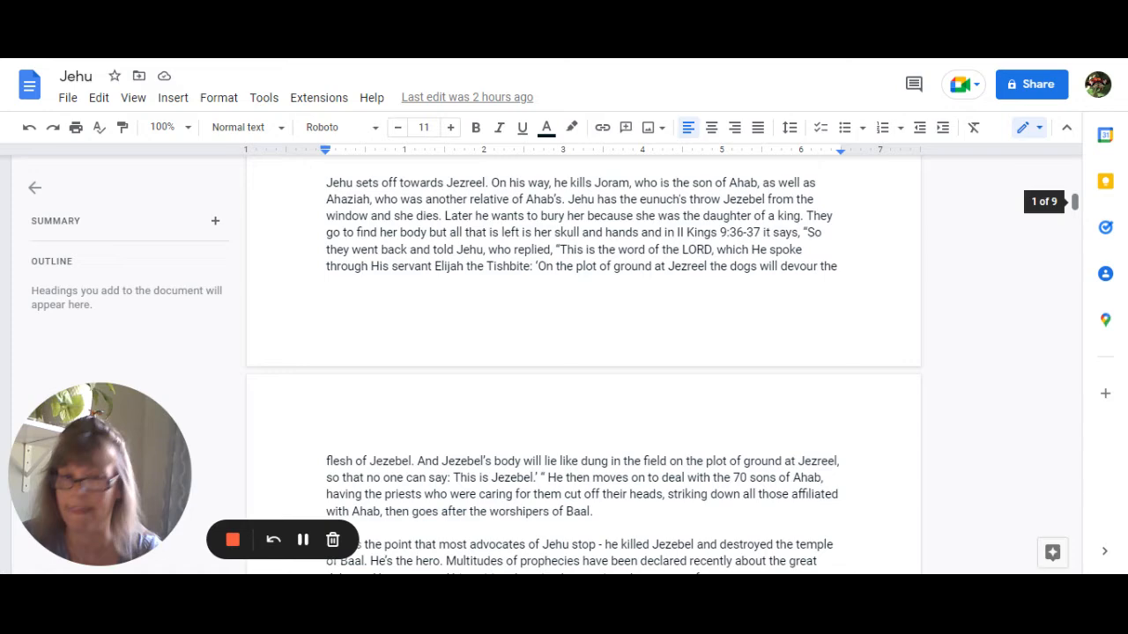
scroll(down, 3)
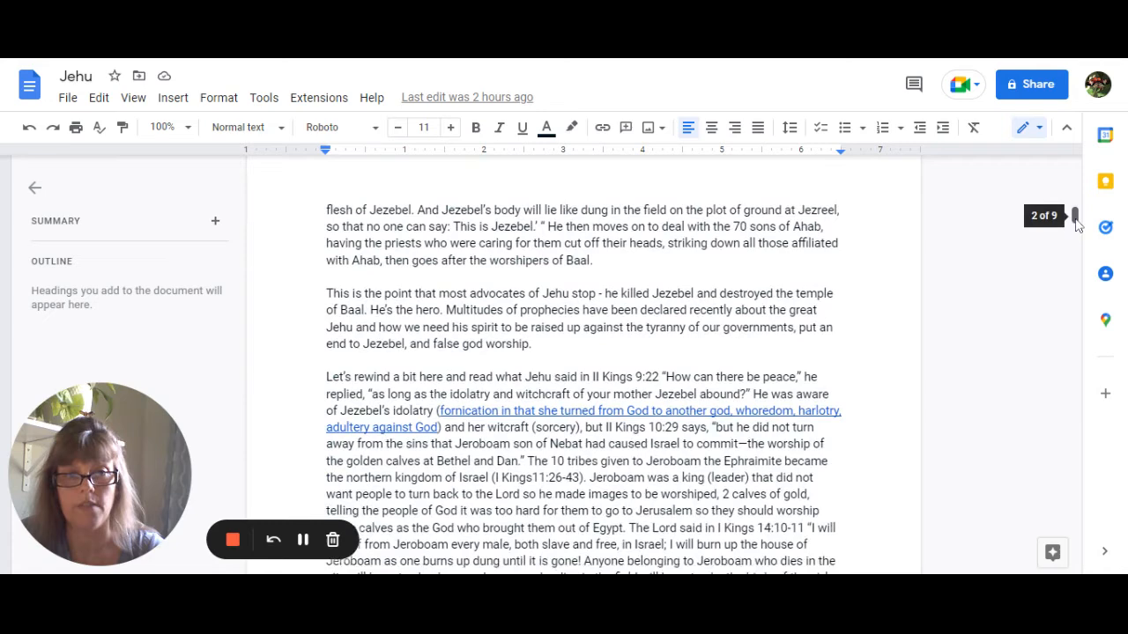
scroll(down, 3)
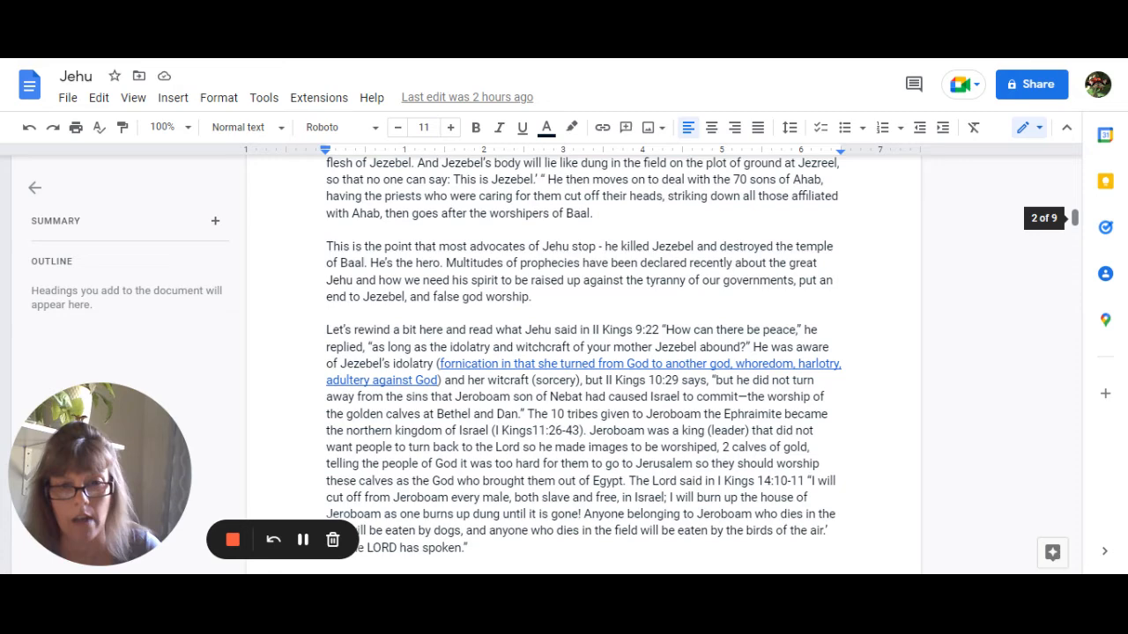
scroll(down, 3)
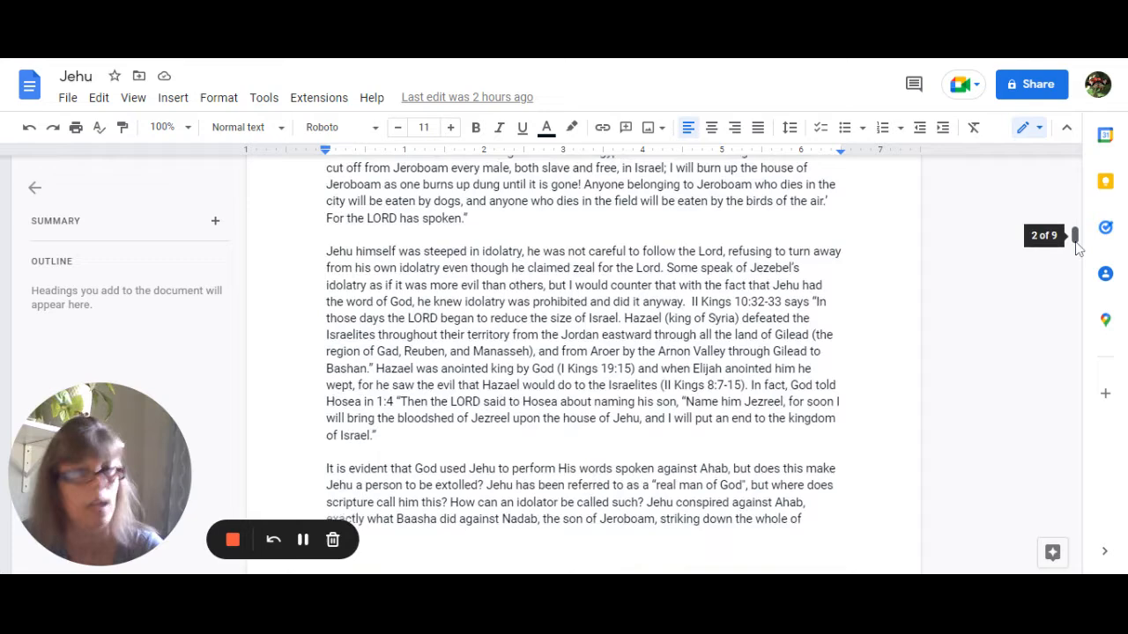
scroll(down, 3)
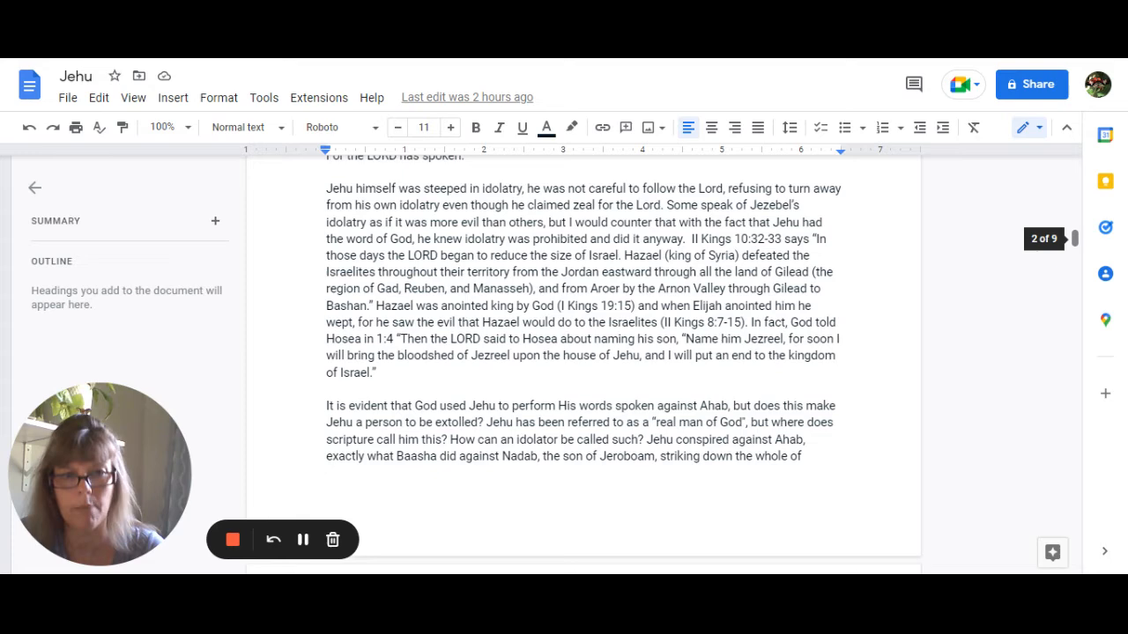
scroll(down, 3)
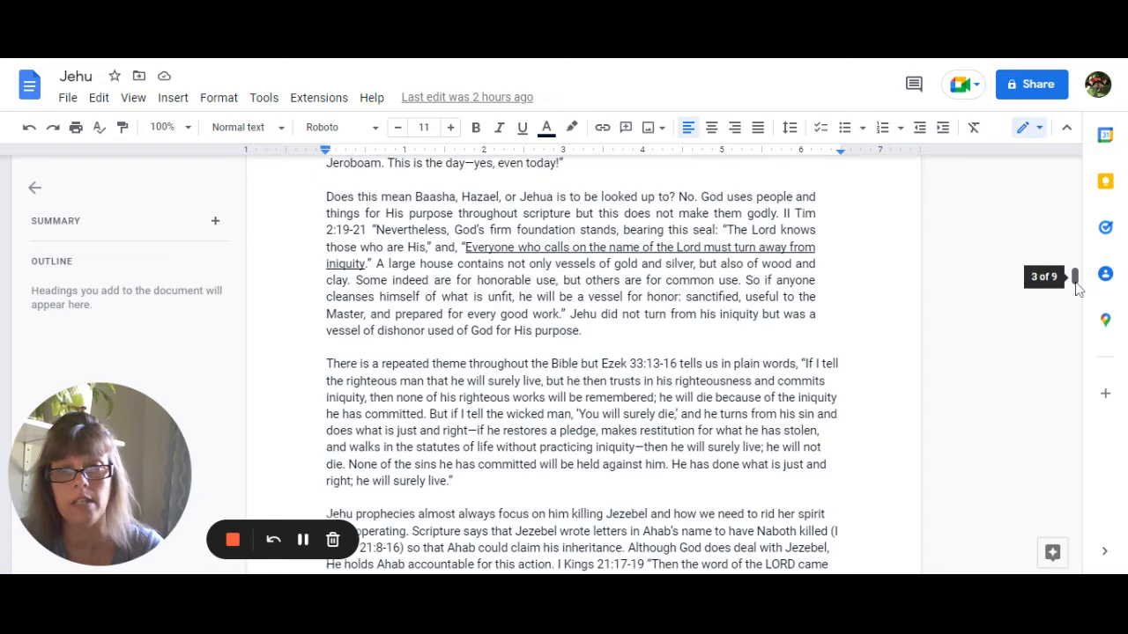
scroll(down, 3)
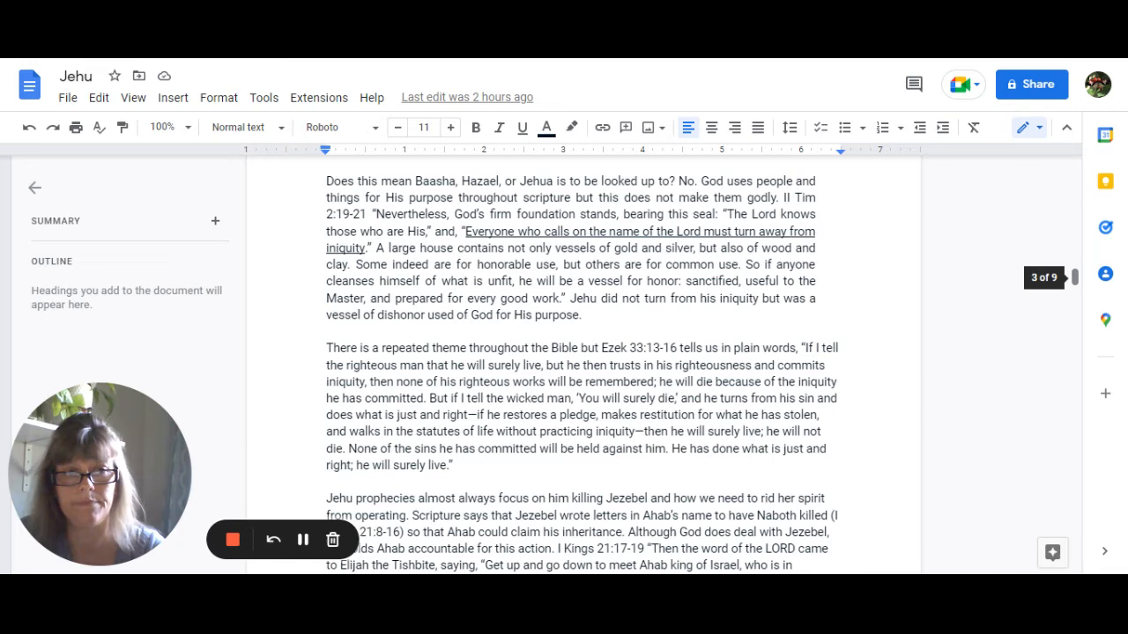
scroll(down, 3)
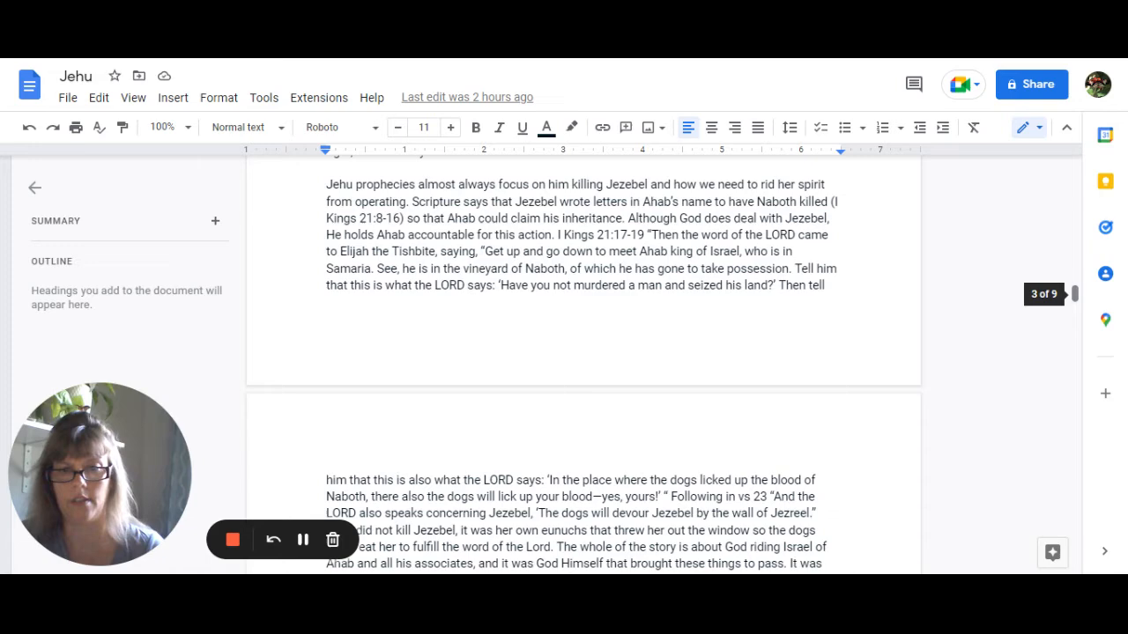
scroll(down, 3)
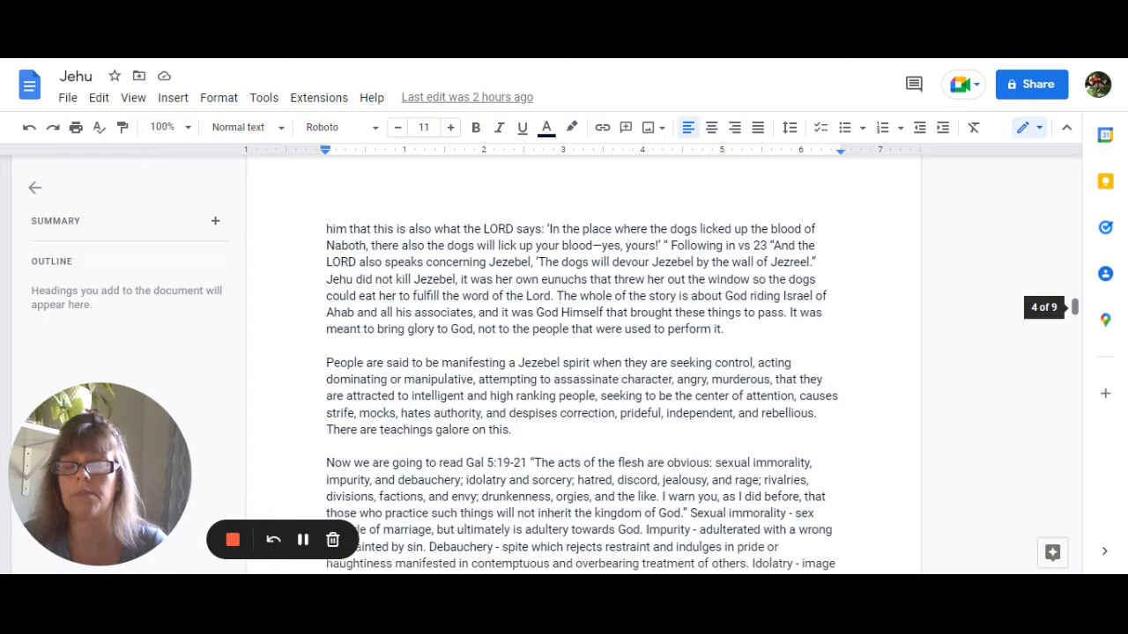
scroll(down, 3)
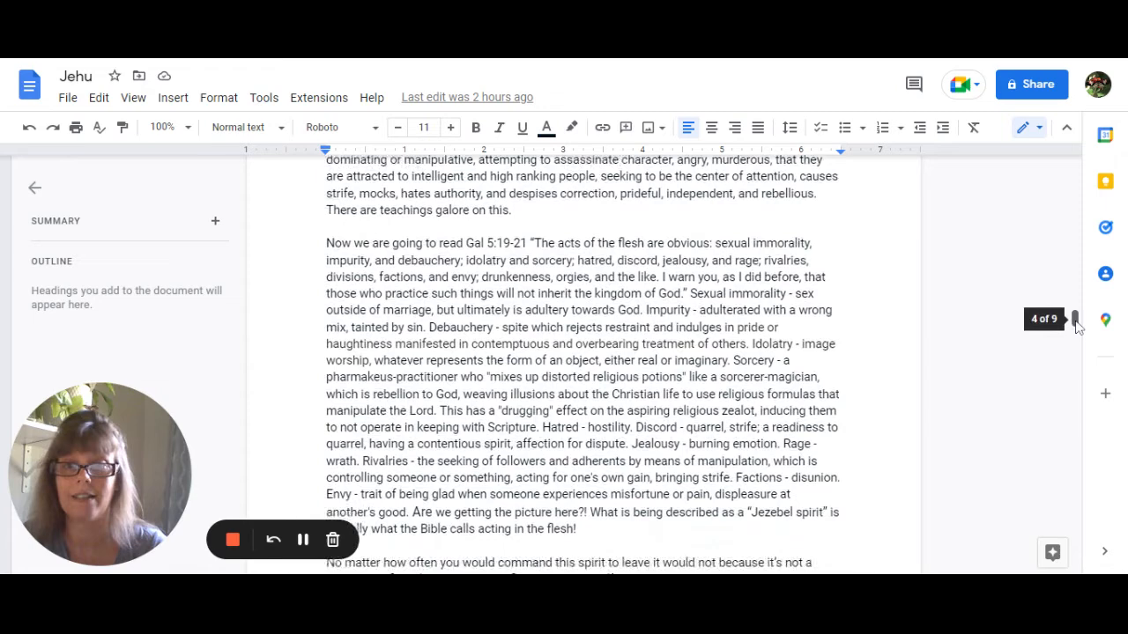
scroll(down, 3)
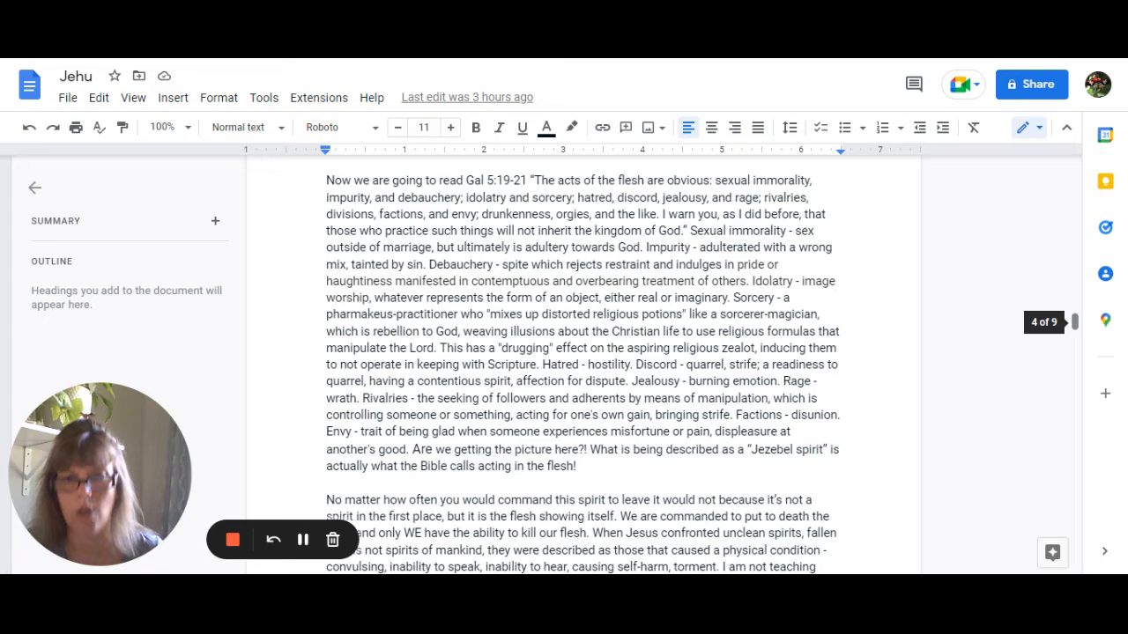
scroll(down, 3)
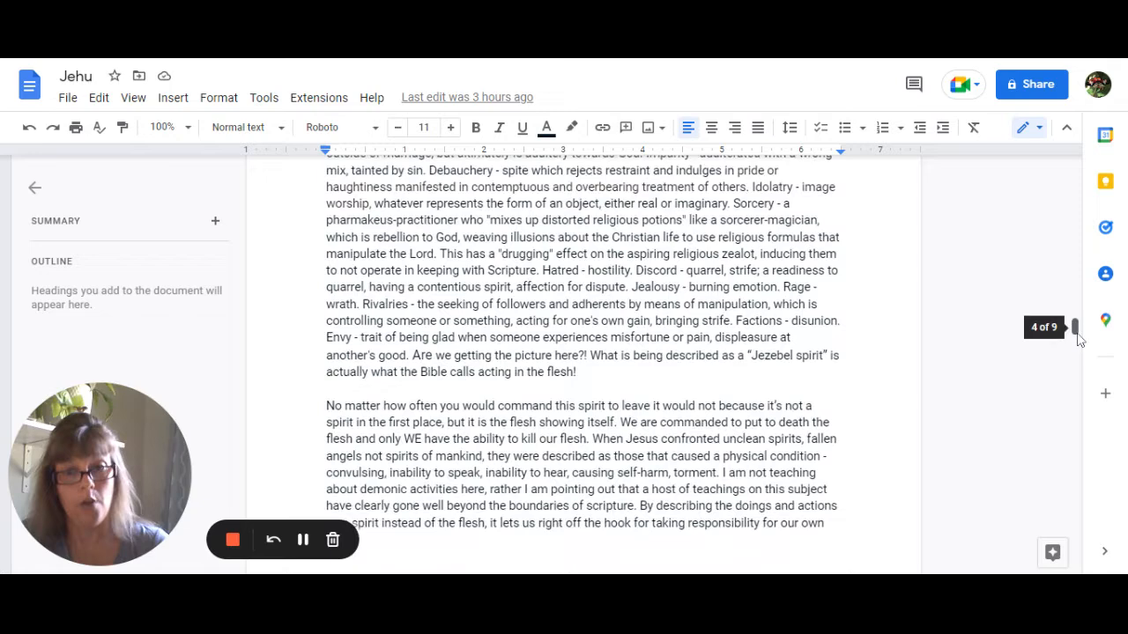
scroll(down, 3)
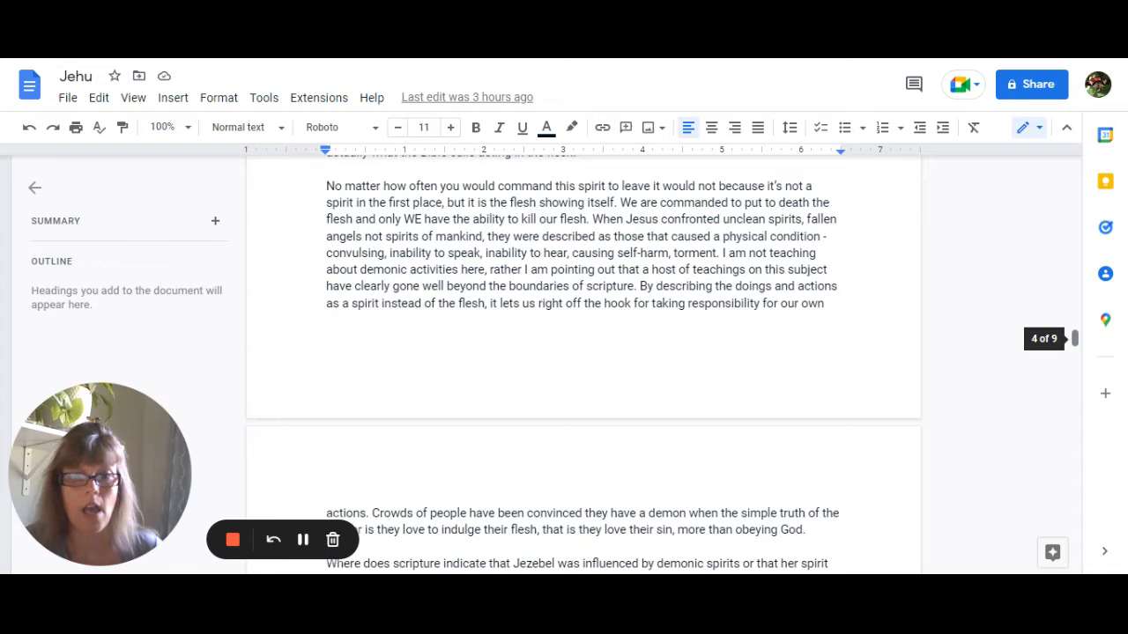
scroll(down, 3)
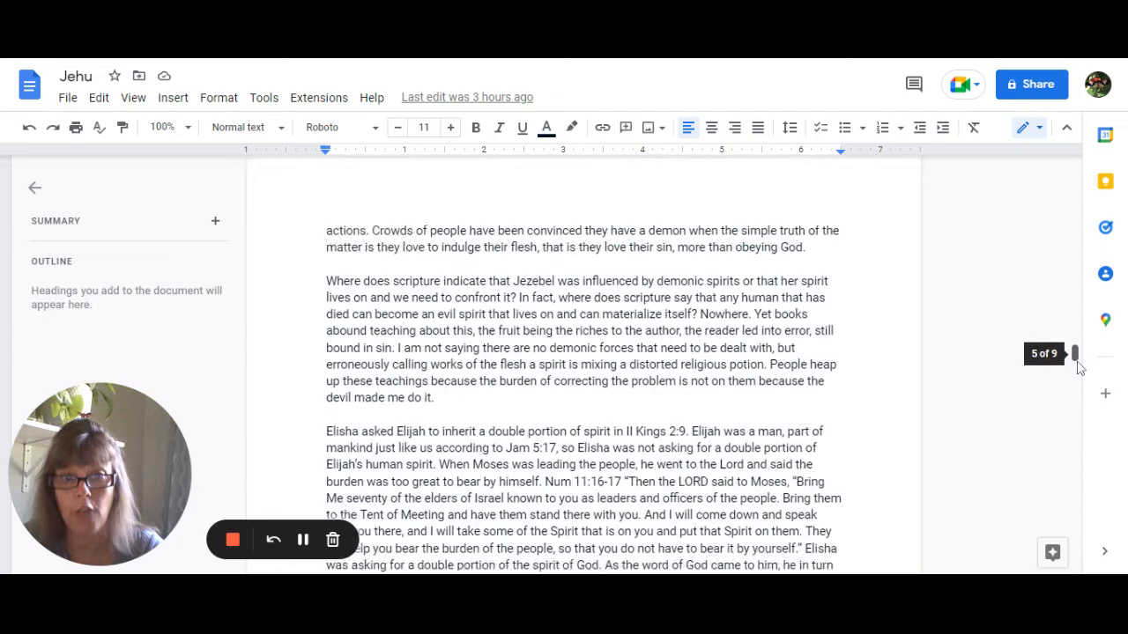
scroll(down, 3)
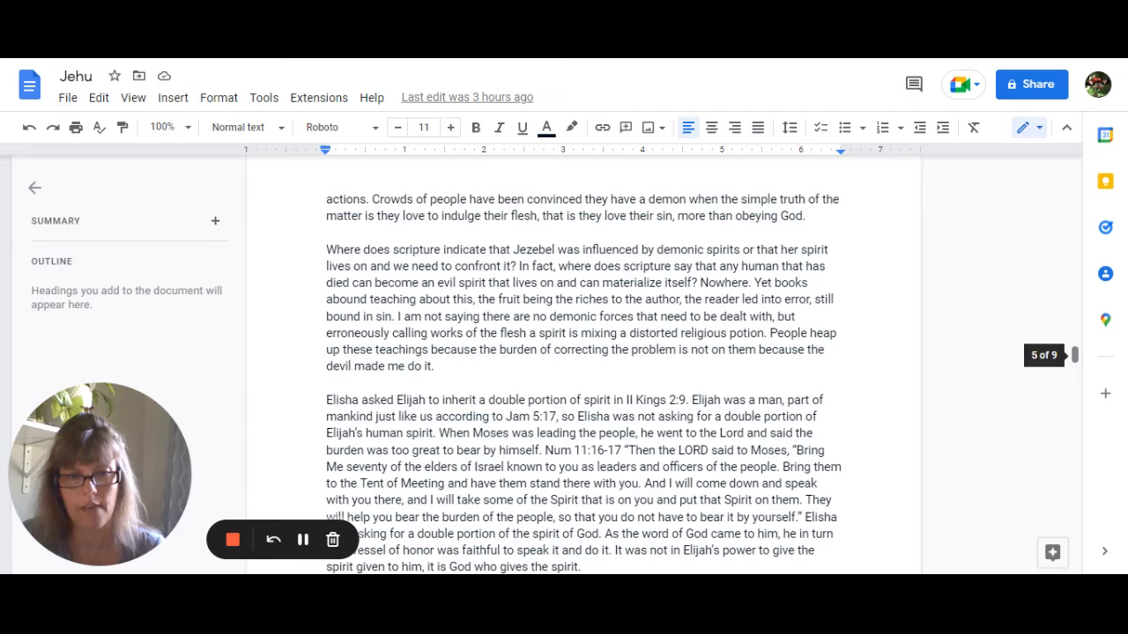
scroll(down, 3)
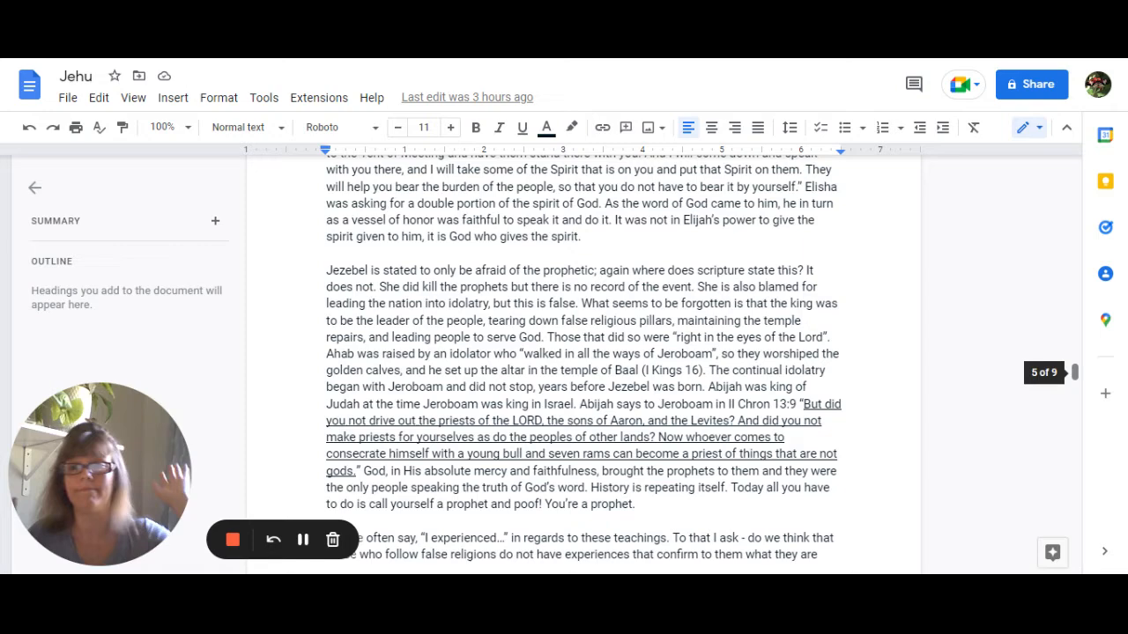
scroll(down, 3)
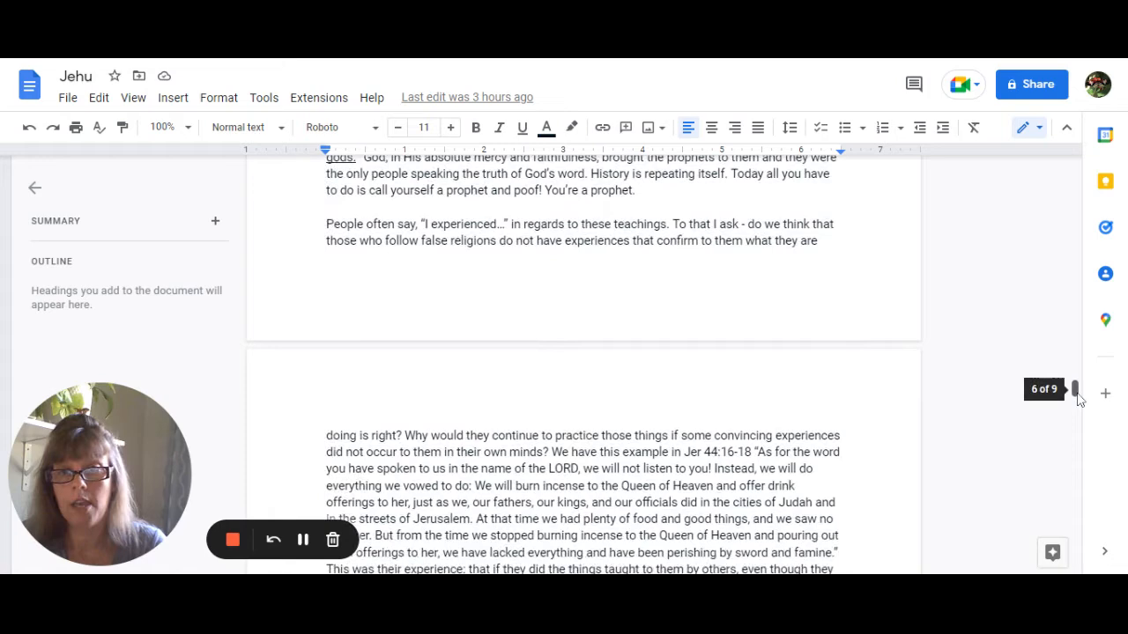
scroll(down, 3)
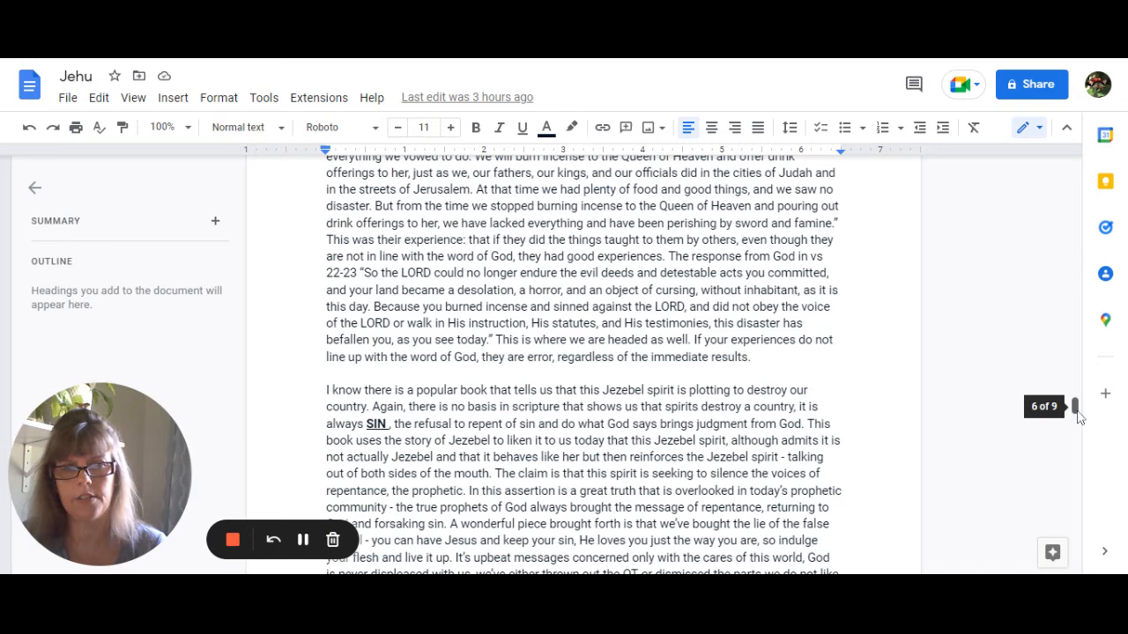
scroll(down, 3)
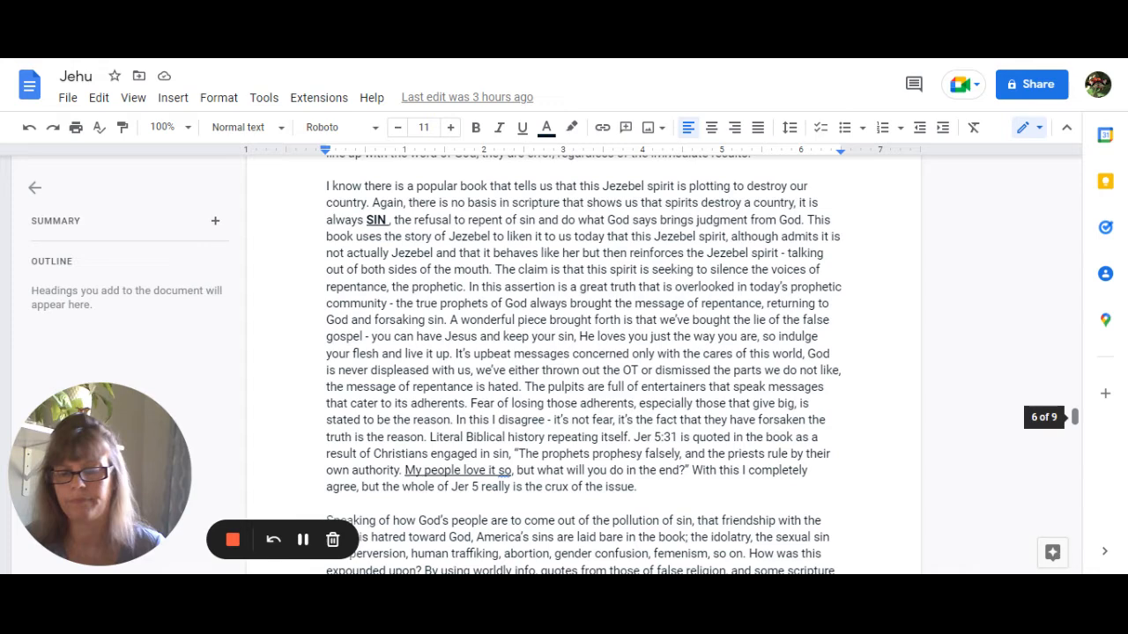
scroll(down, 3)
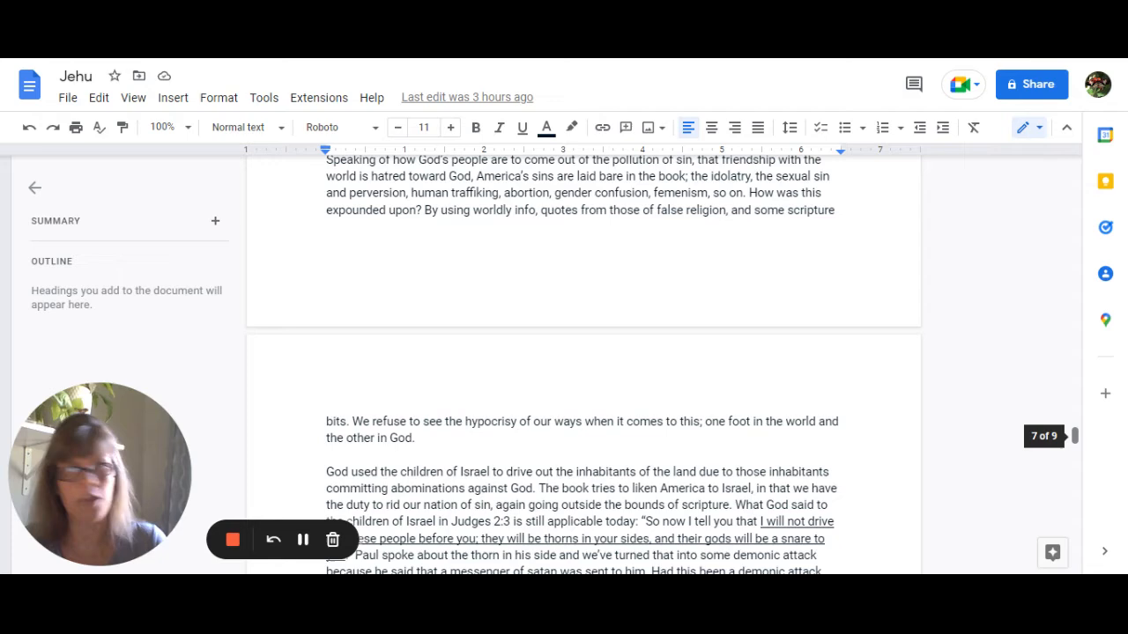
scroll(down, 3)
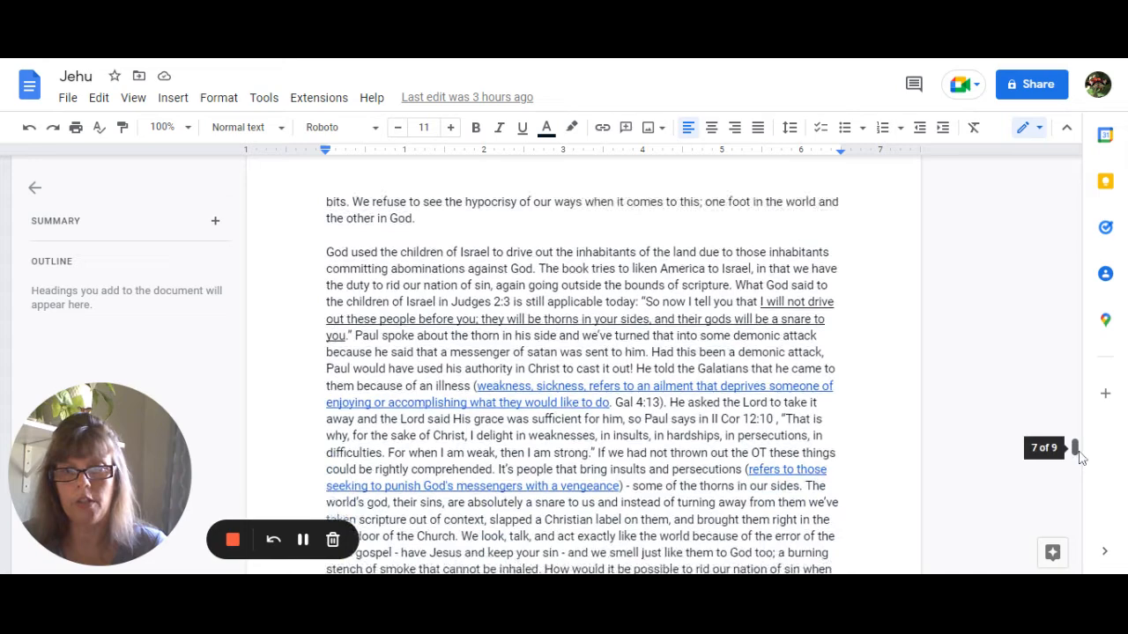
scroll(down, 3)
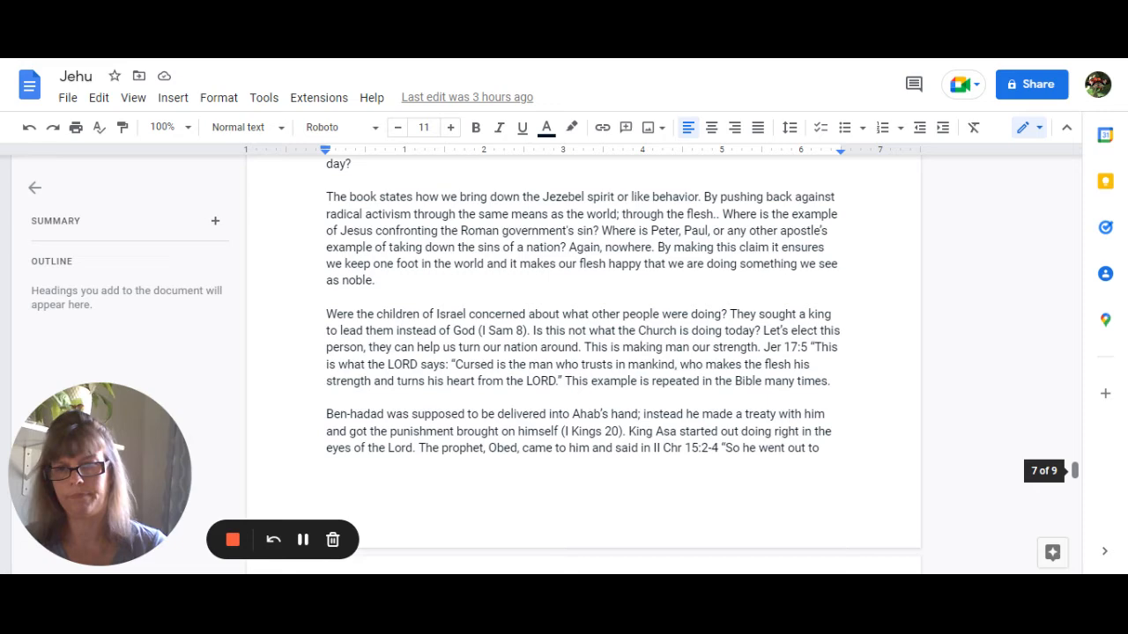
scroll(down, 3)
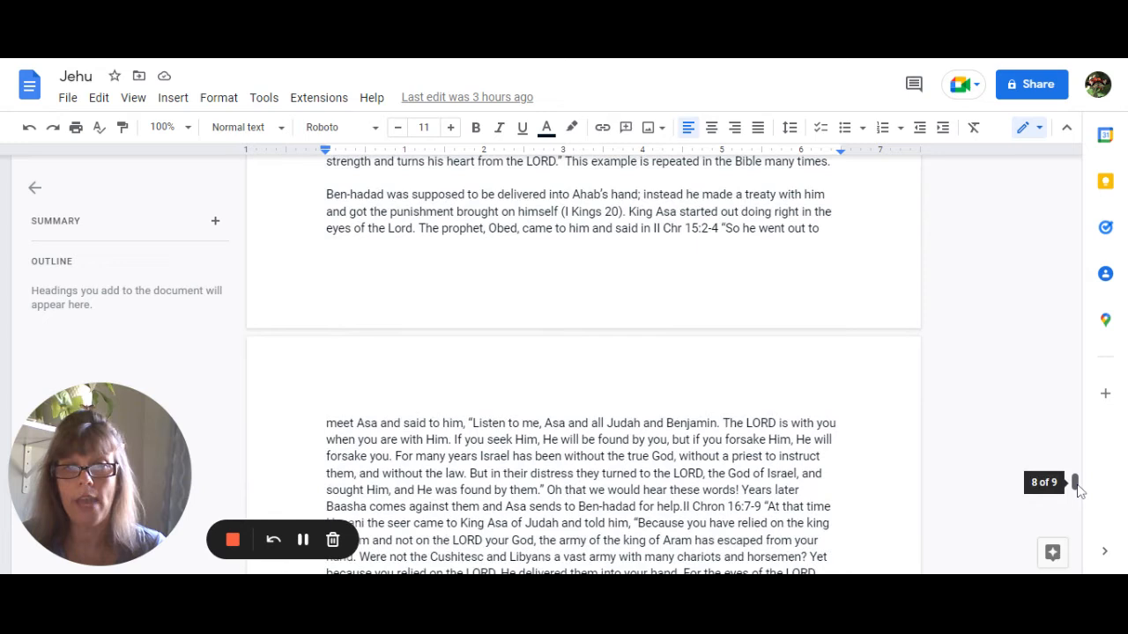
scroll(down, 3)
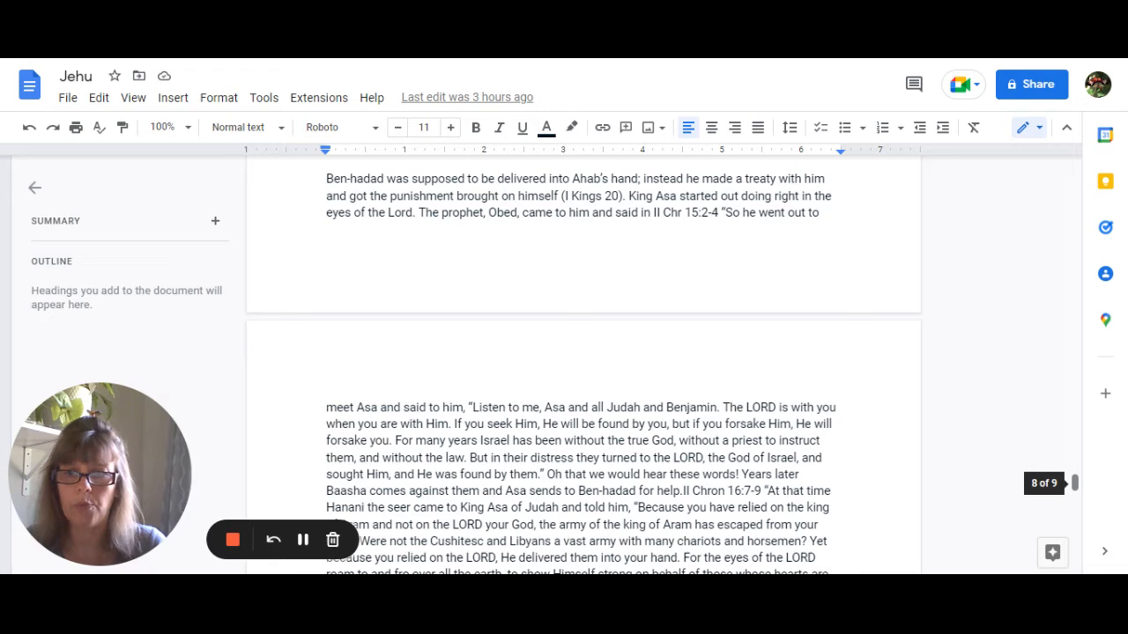
scroll(down, 3)
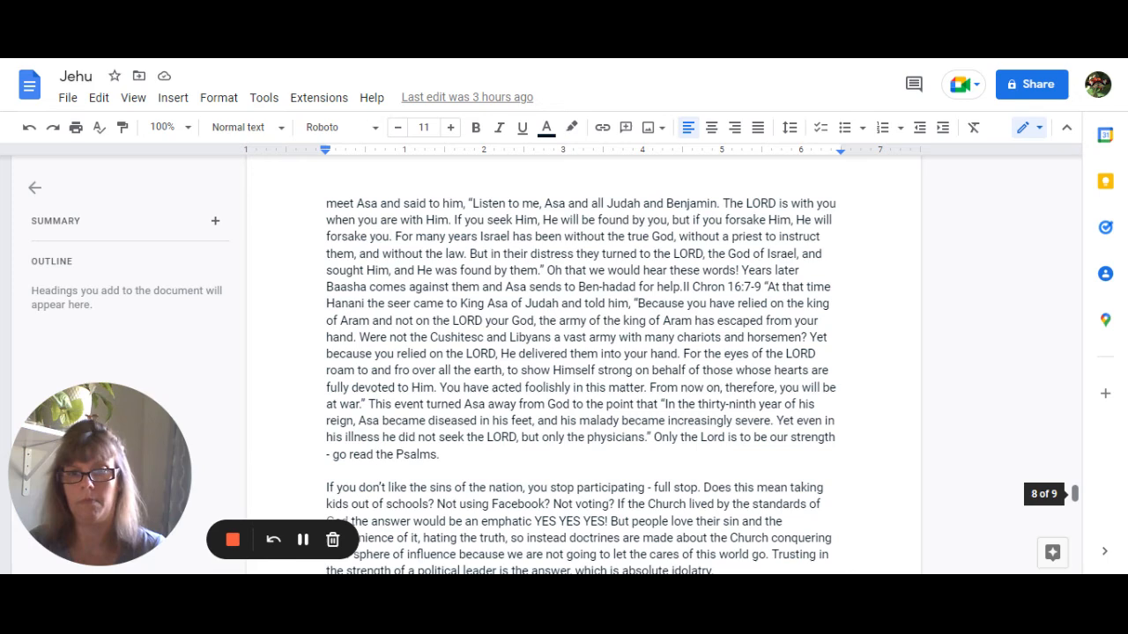
scroll(down, 3)
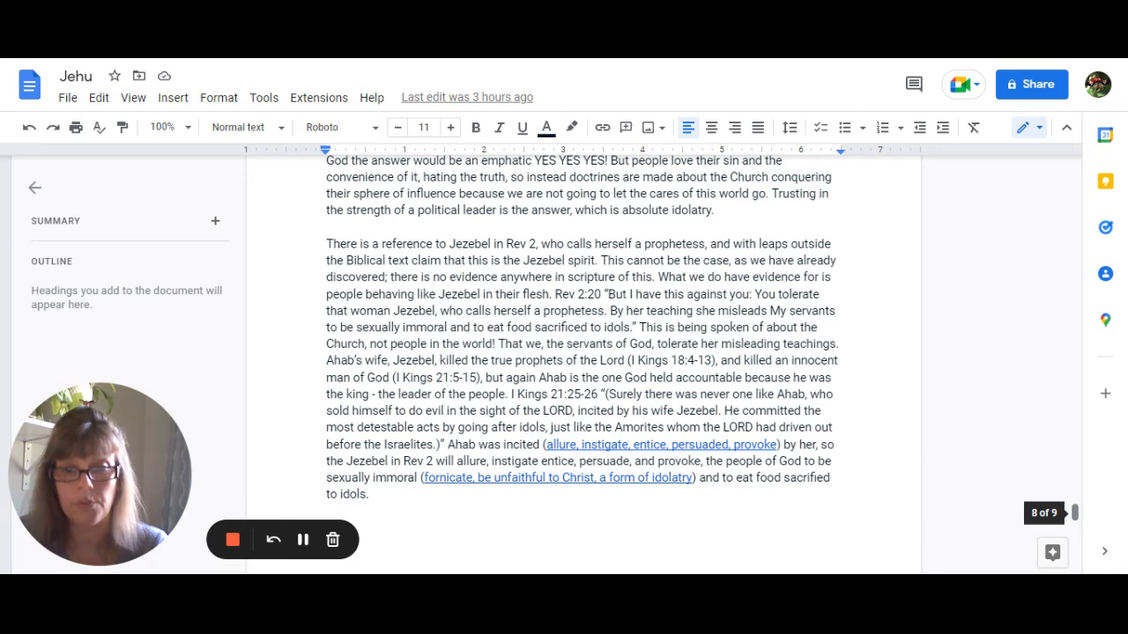
scroll(down, 3)
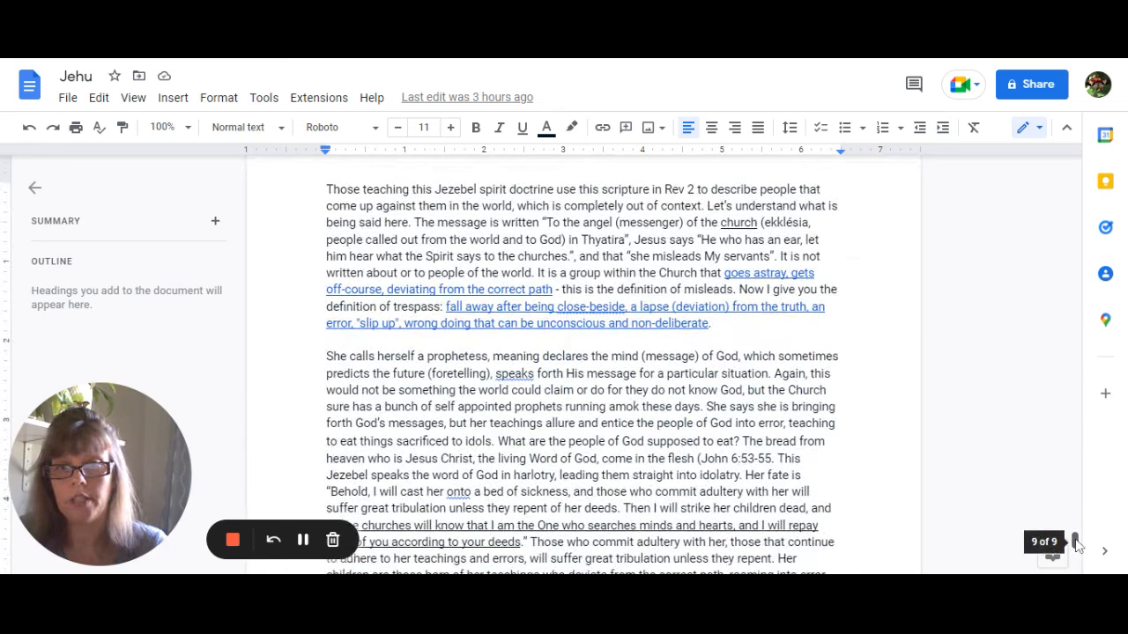
scroll(down, 3)
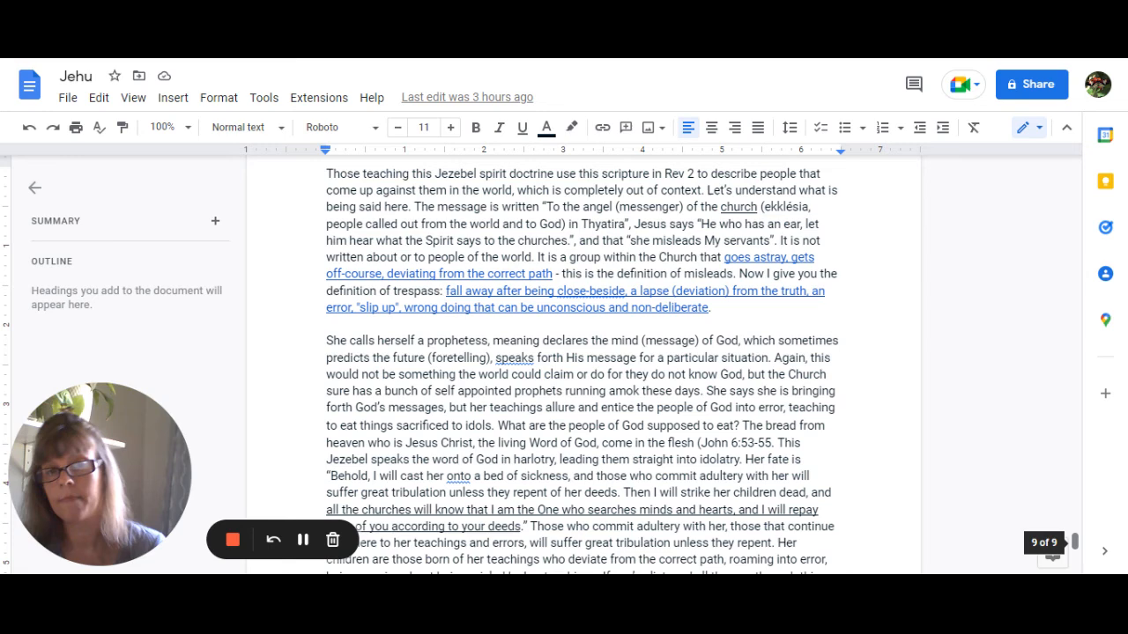
scroll(down, 3)
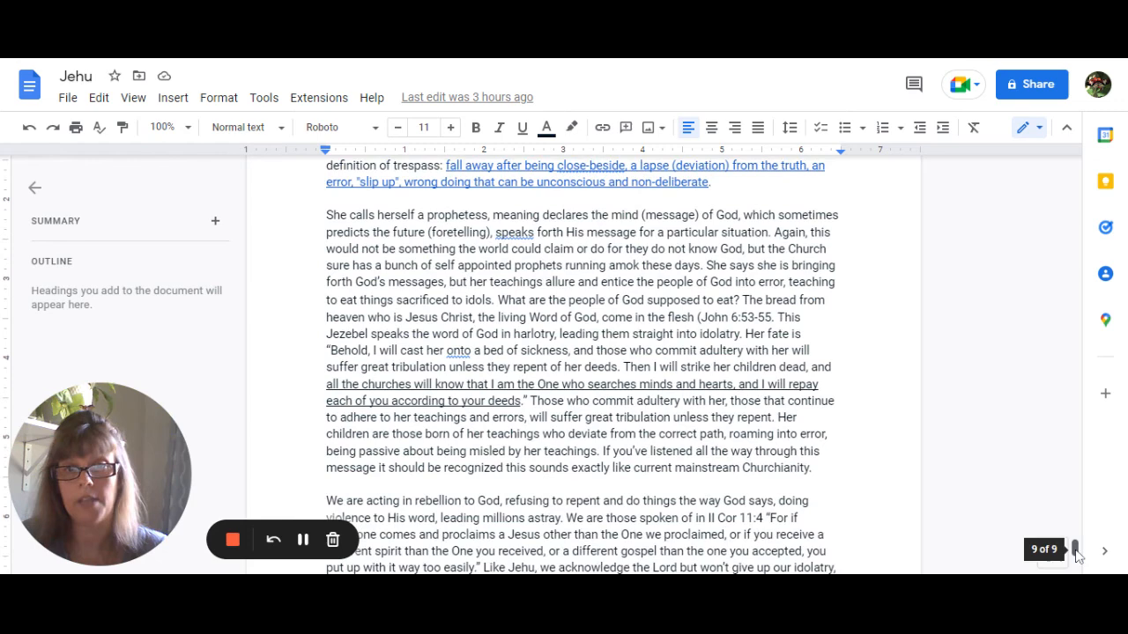
scroll(down, 3)
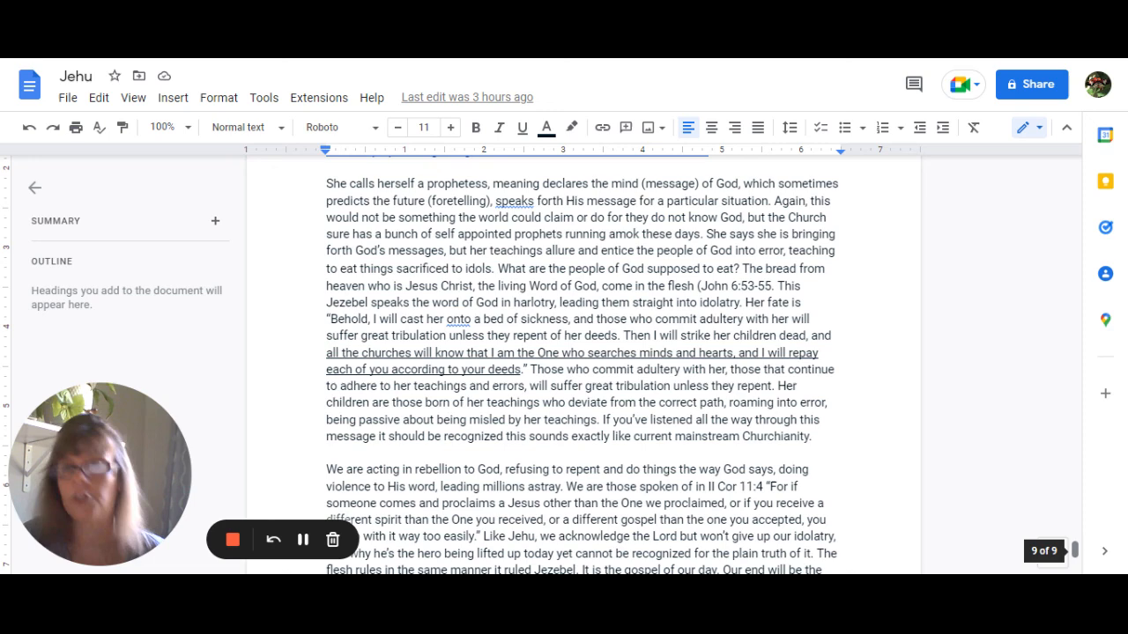
scroll(down, 3)
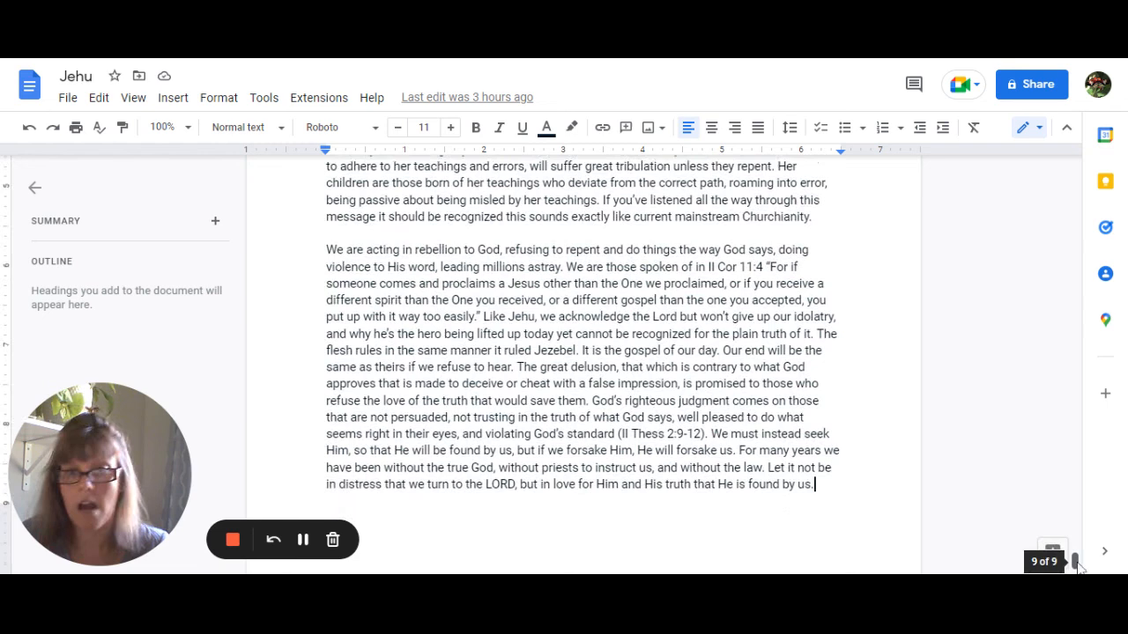